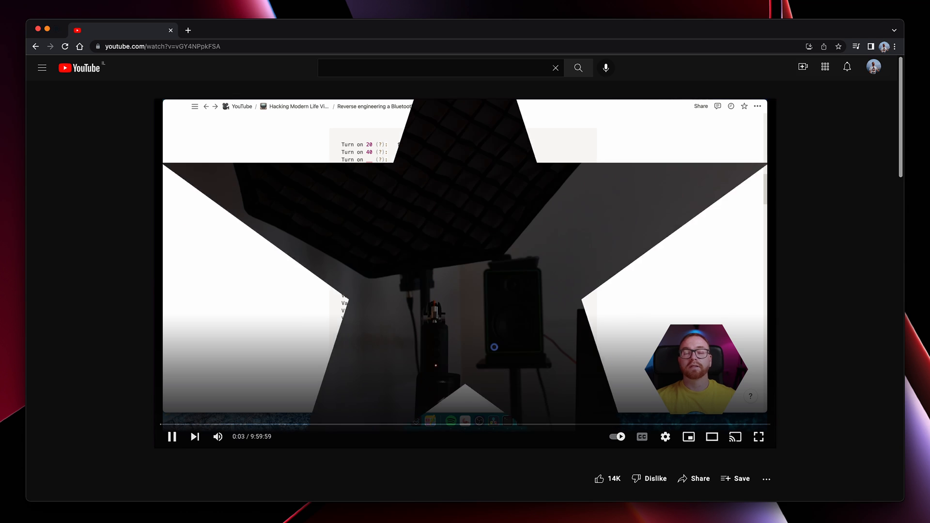
click(758, 437)
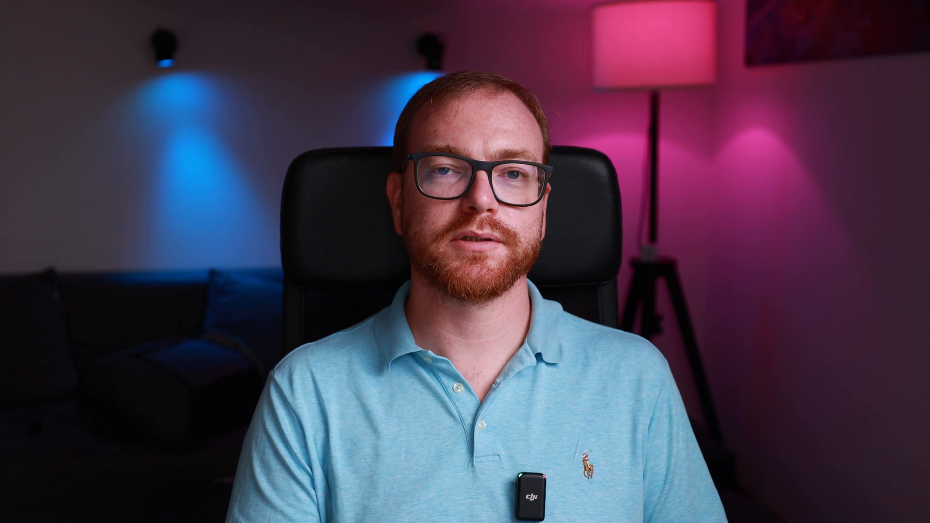